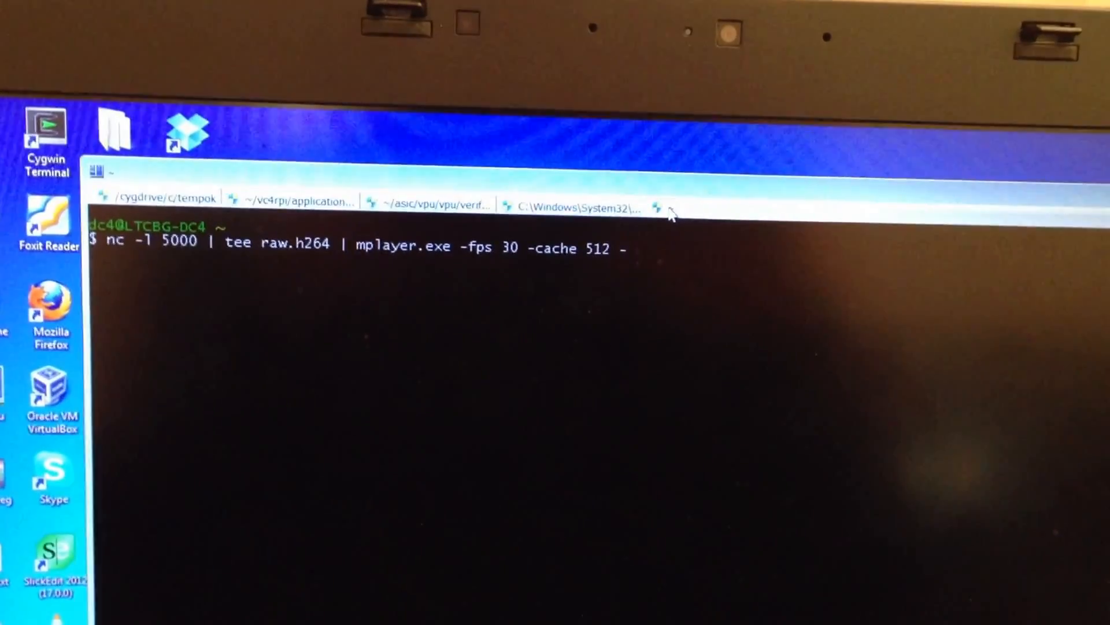
Start the nc -l 5000 | tee raw.h264 | mplayer -fps 30 -cache 512 pipeline listening for the stream.
key(Return)
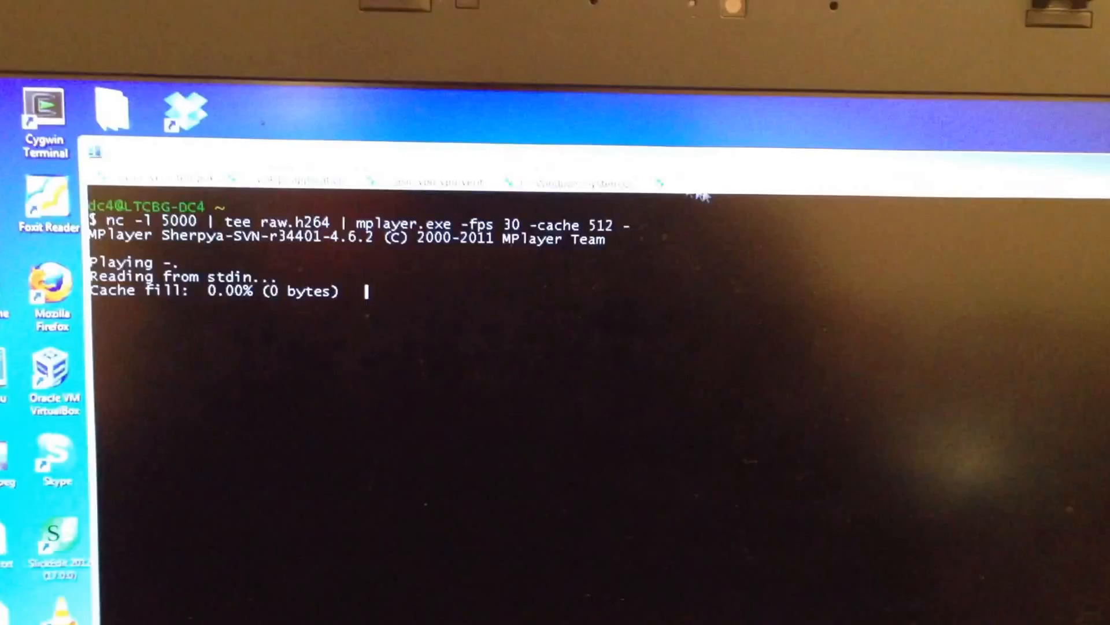